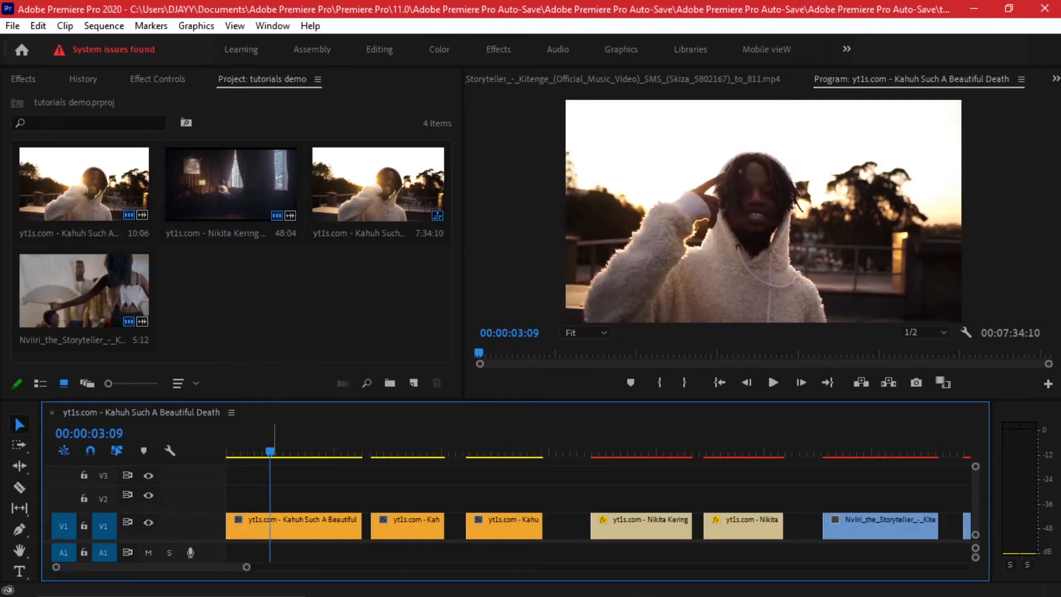
Play the sequence and move the second and third Kahuh clips up onto V2
click(772, 382)
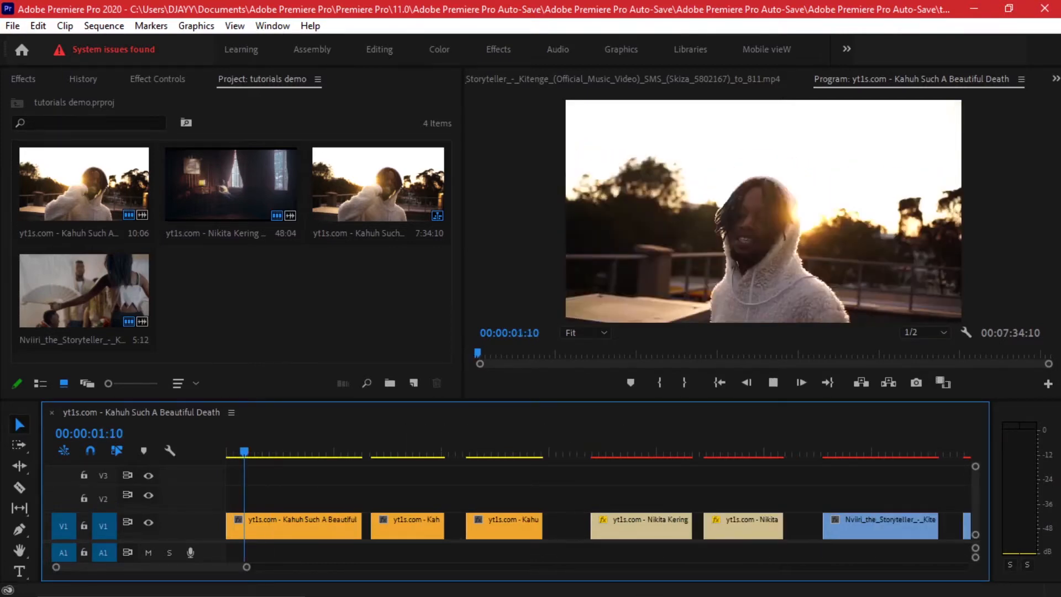
click(276, 450)
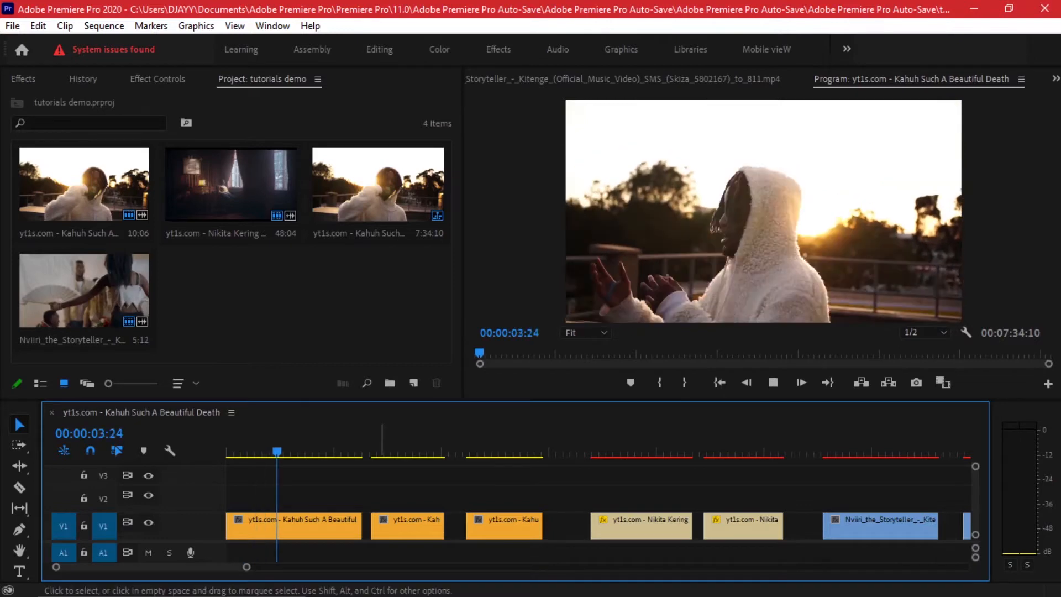
click(773, 382)
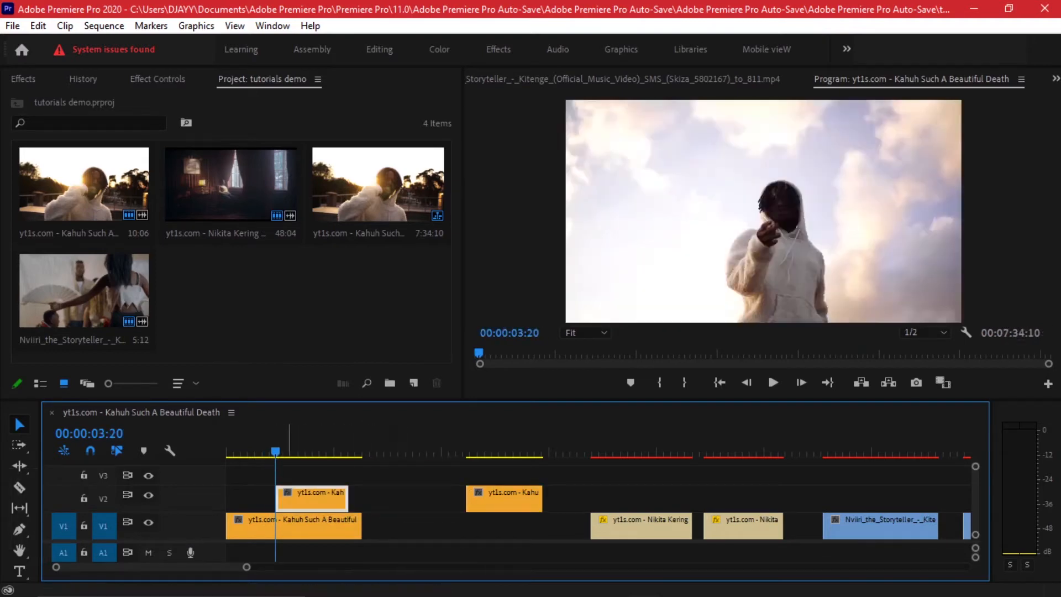
Scale the first V2 clip to 50 and move it right to about 1398, 609
click(773, 382)
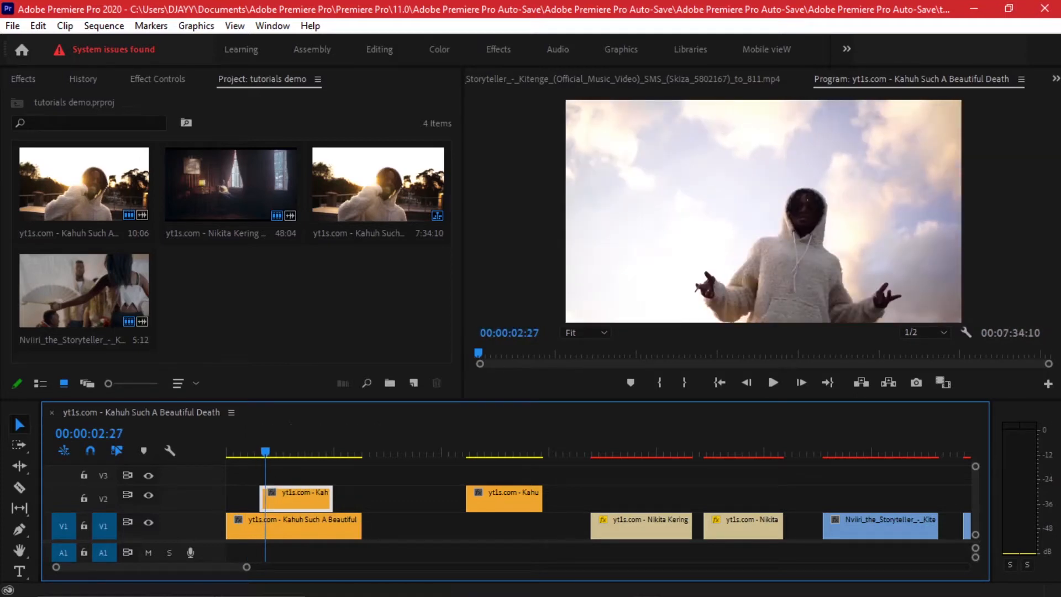
click(158, 79)
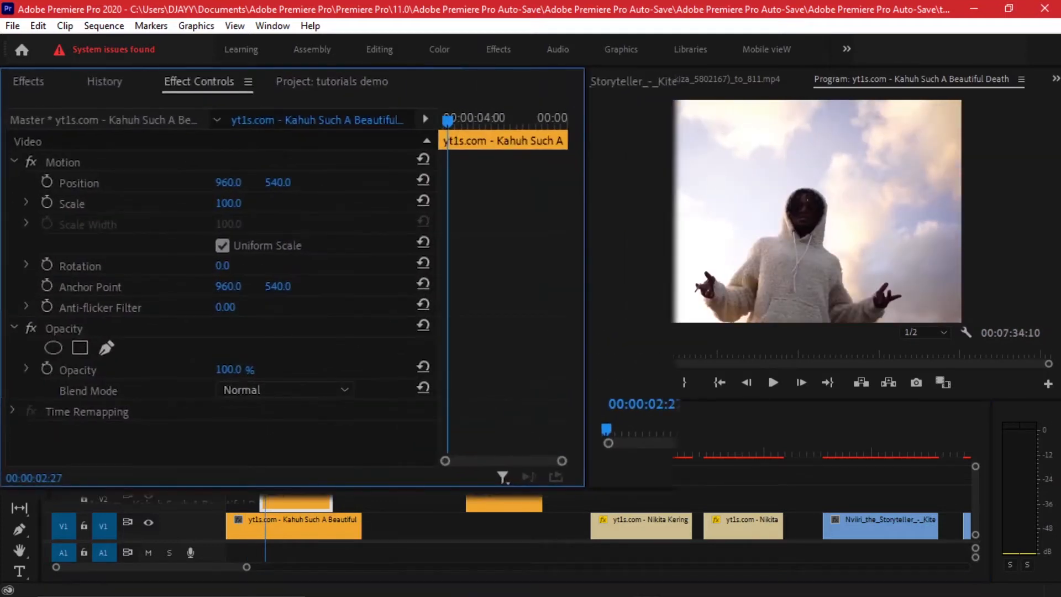
click(272, 25)
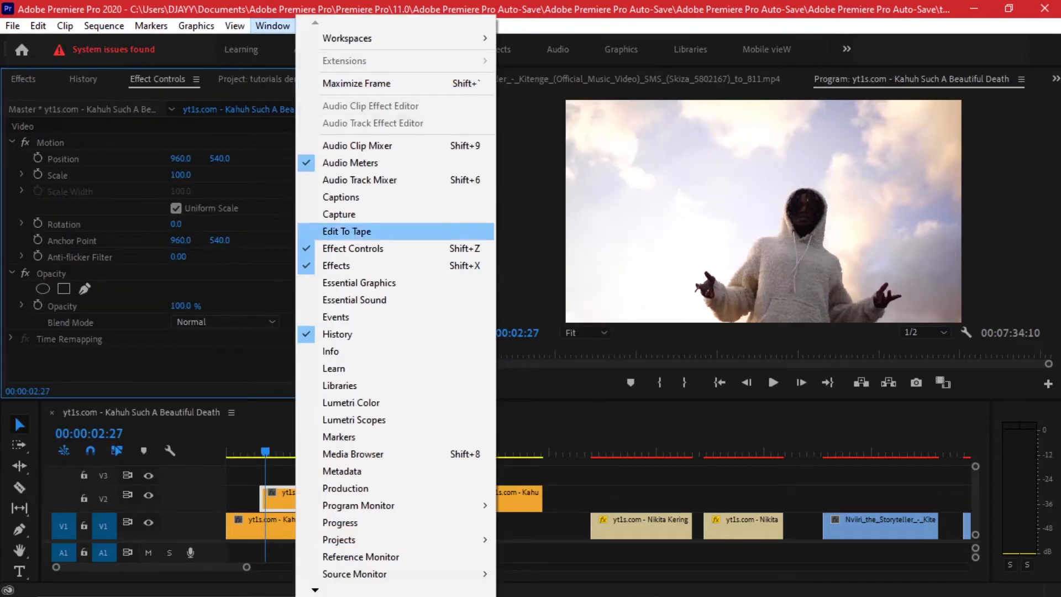
mouse_move(355, 420)
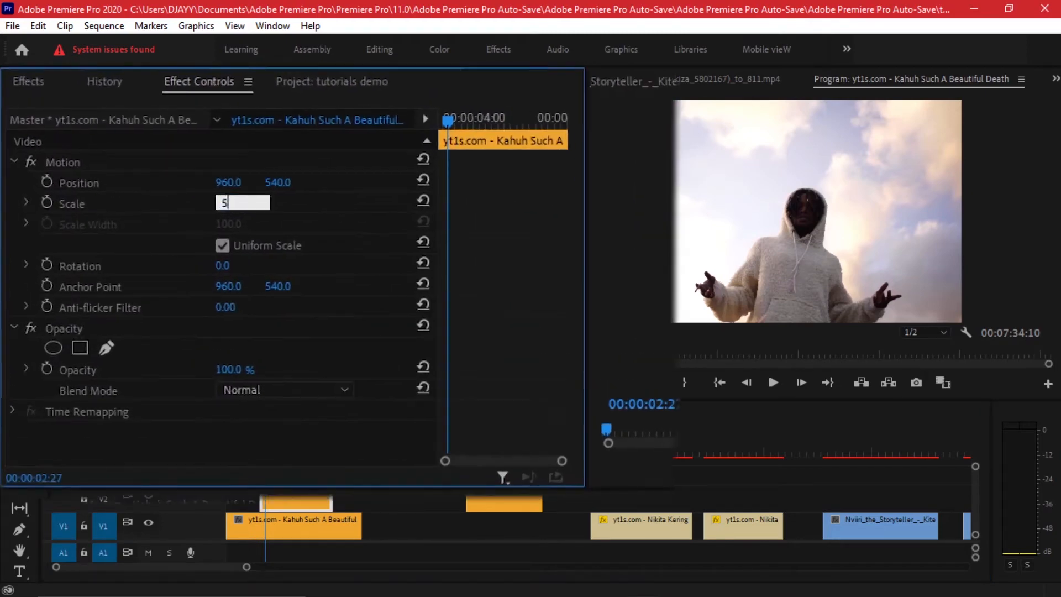
text(50.0)
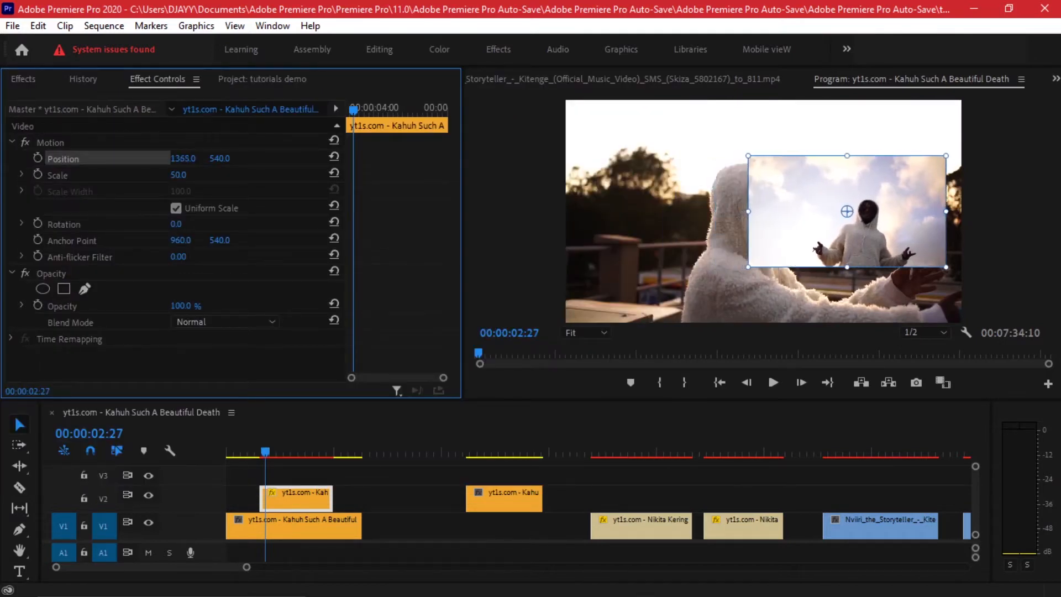
drag(845, 211, 853, 226)
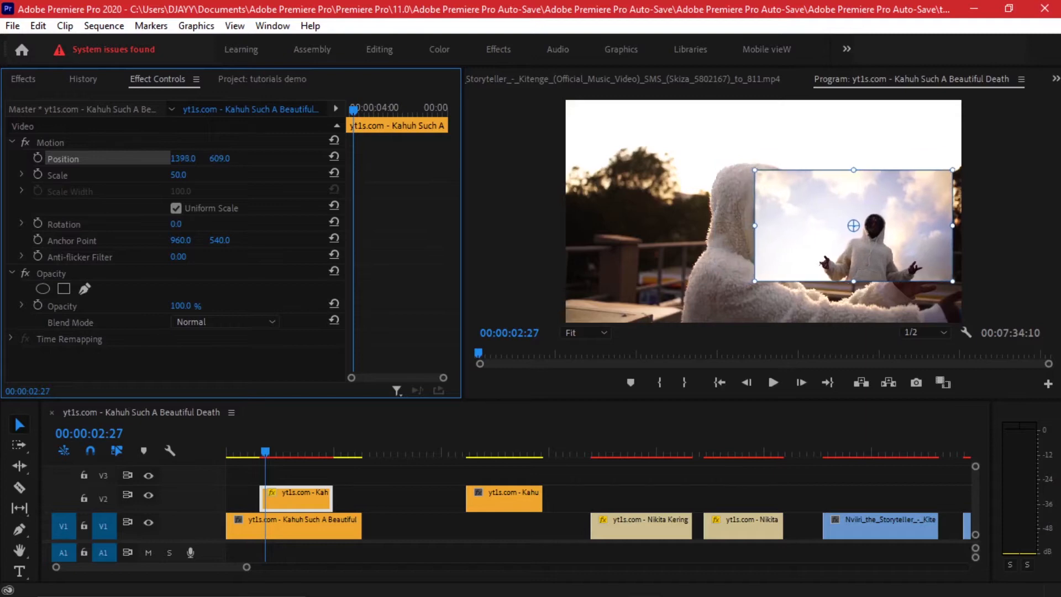
drag(853, 226, 862, 225)
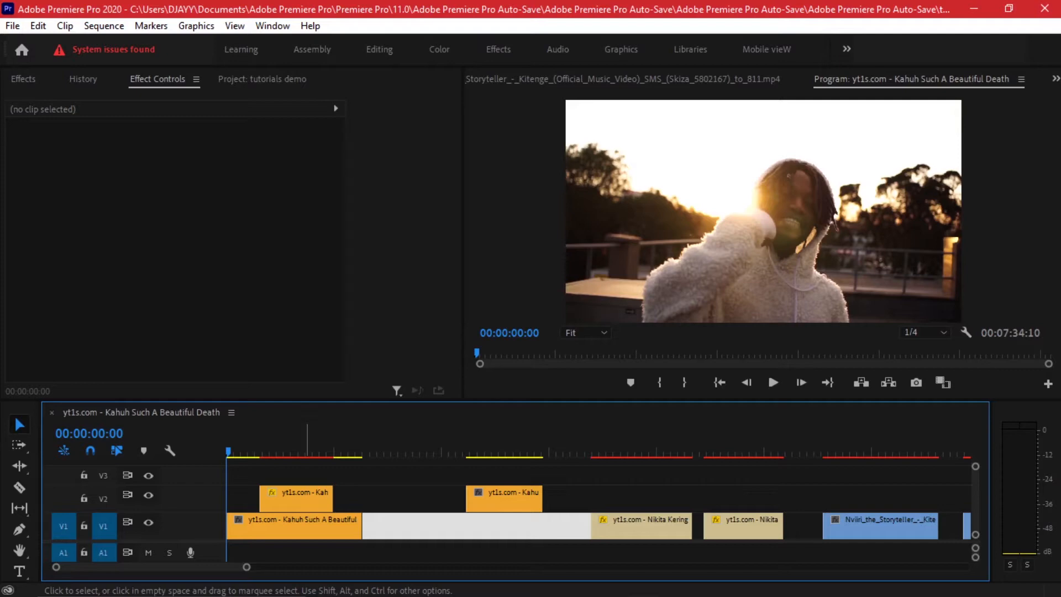
Place the Nikita Kering clip on V3 at 40% scale in the top-left corner
click(286, 452)
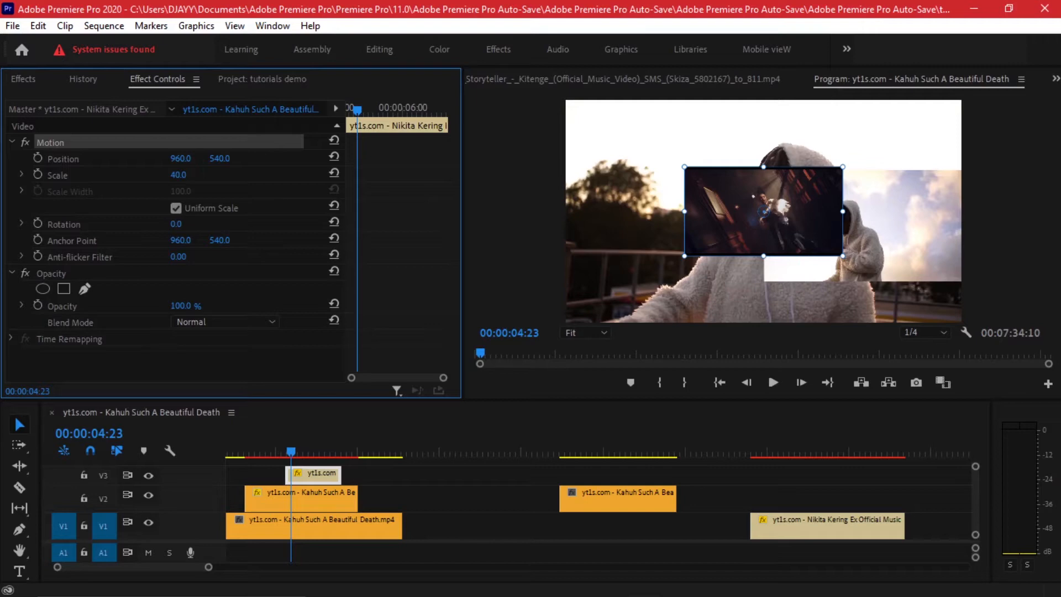
drag(763, 211, 765, 125)
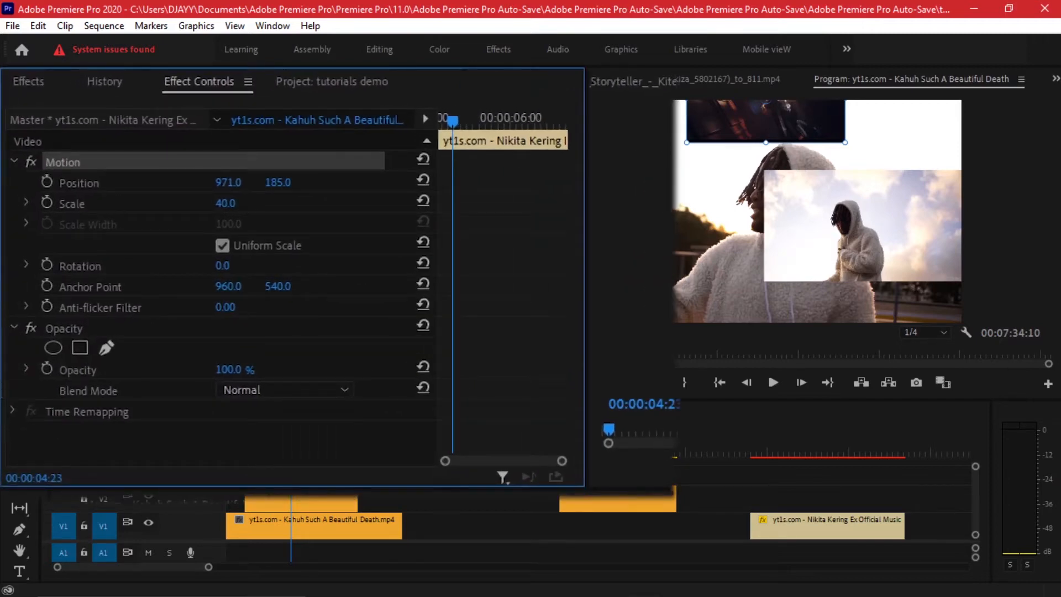
drag(764, 121, 724, 135)
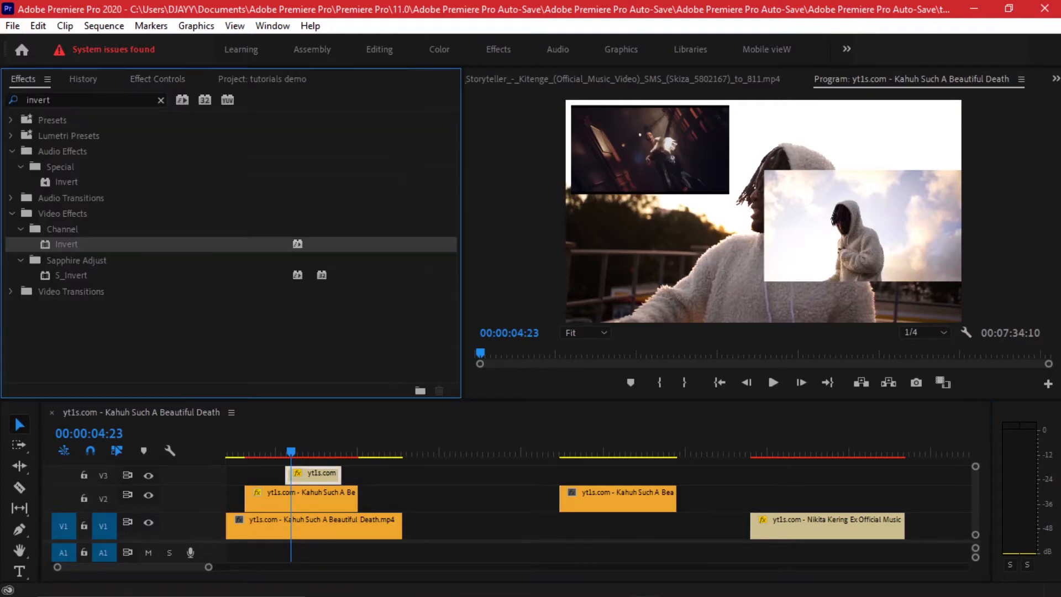
Apply the Crop effect to the V3 Nikita Kering clip and set Left to 33%
click(160, 100)
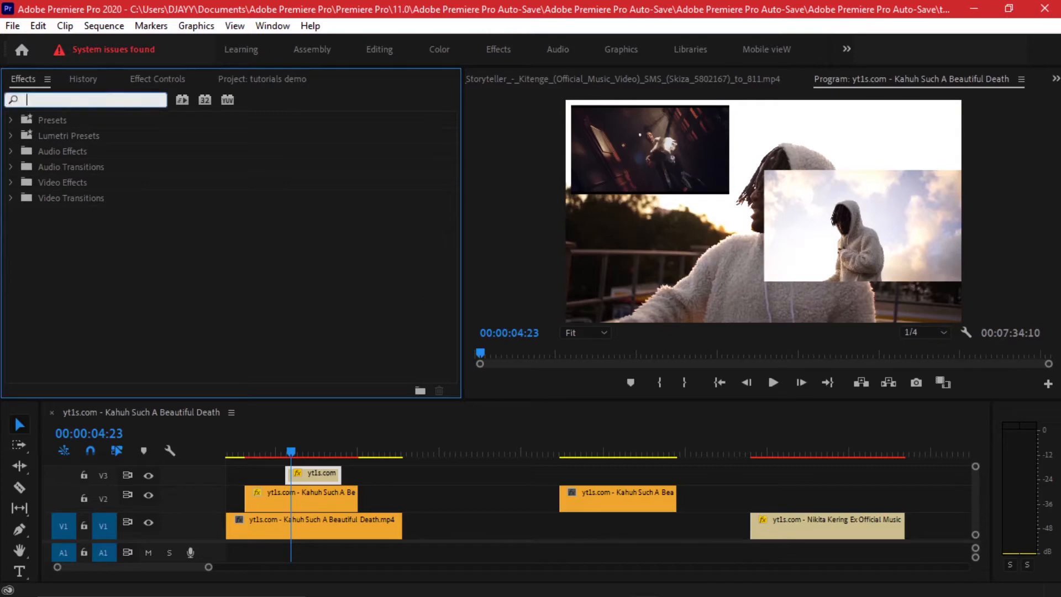
text(crop)
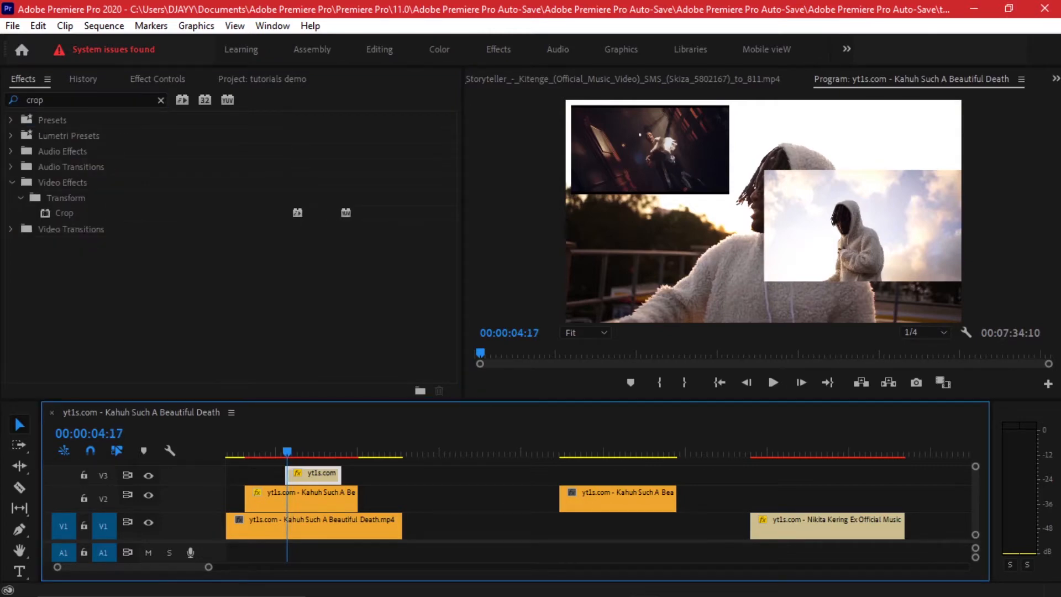
key(Left)
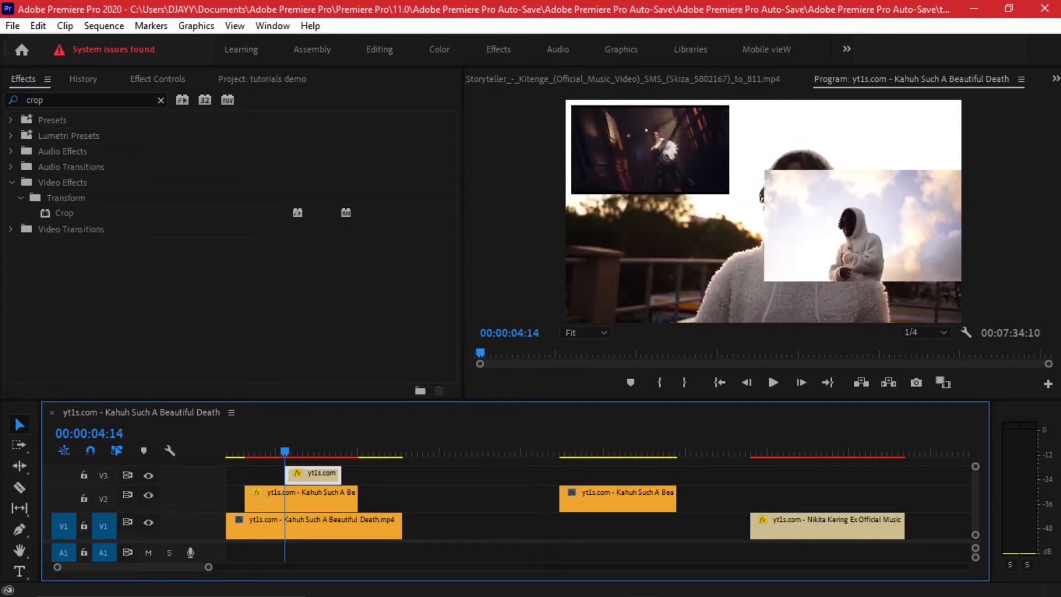
click(157, 79)
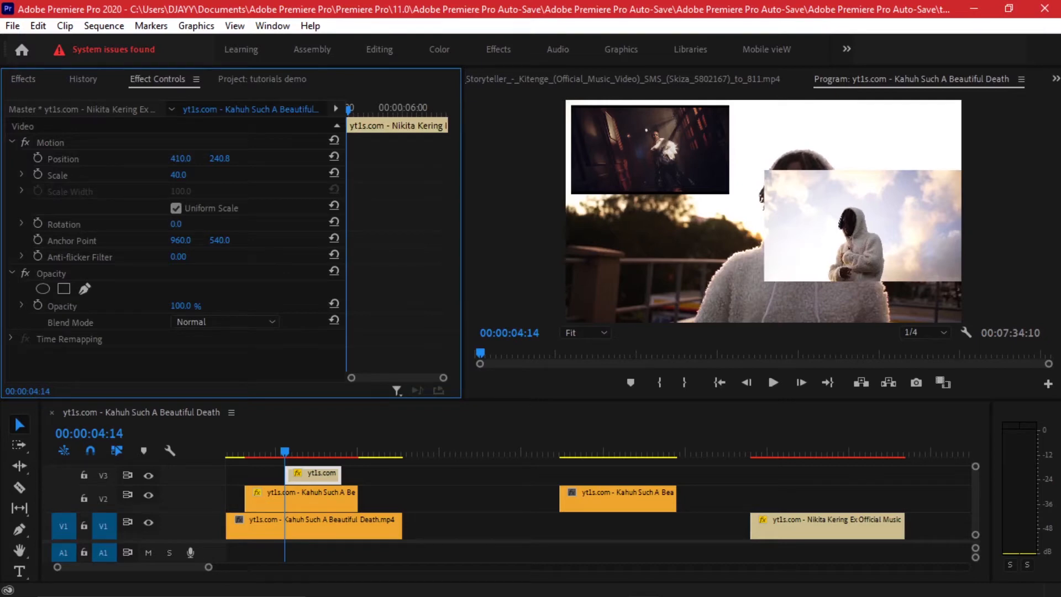
click(23, 79)
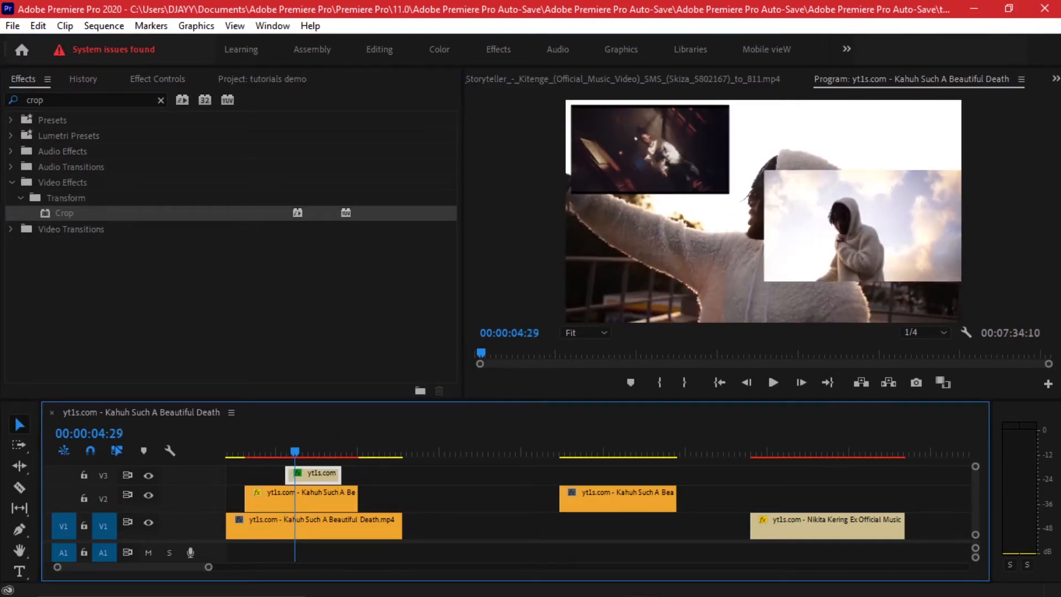
click(156, 79)
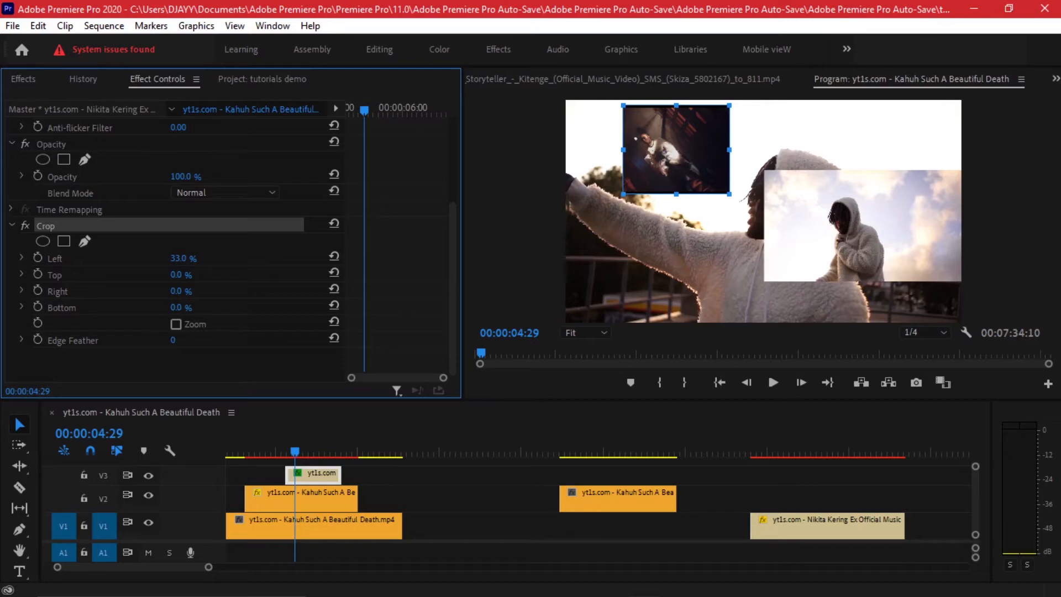
click(21, 290)
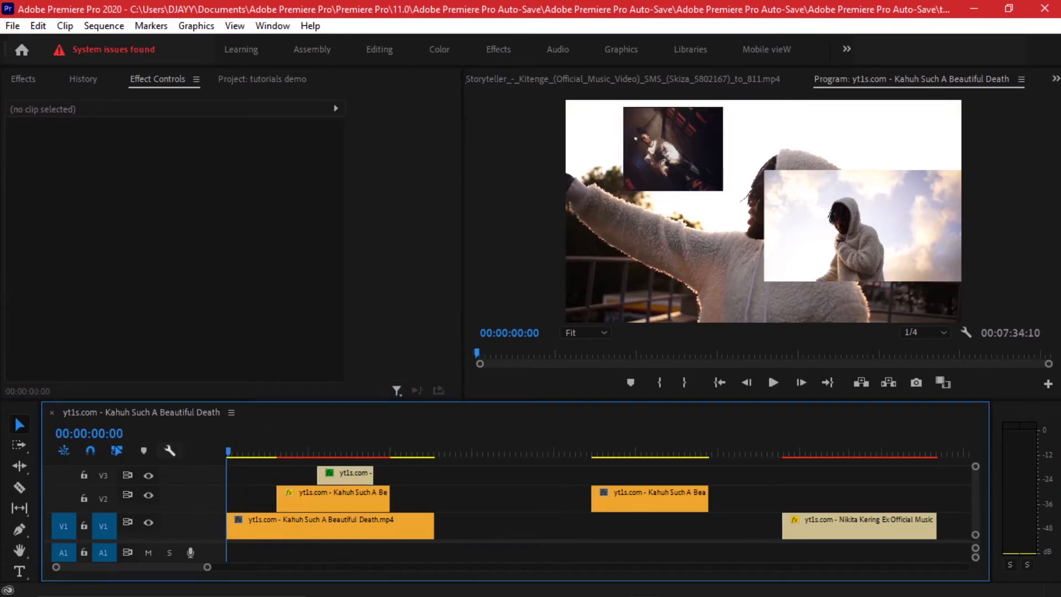
Add a fourth video track, V4, to the sequence timeline
click(295, 458)
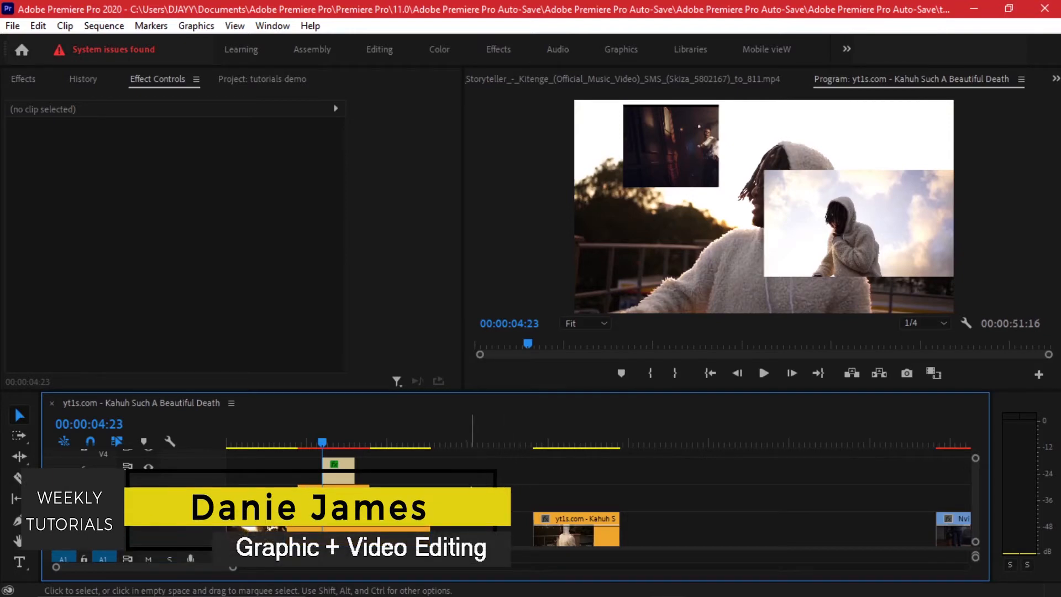
mouse_move(352, 432)
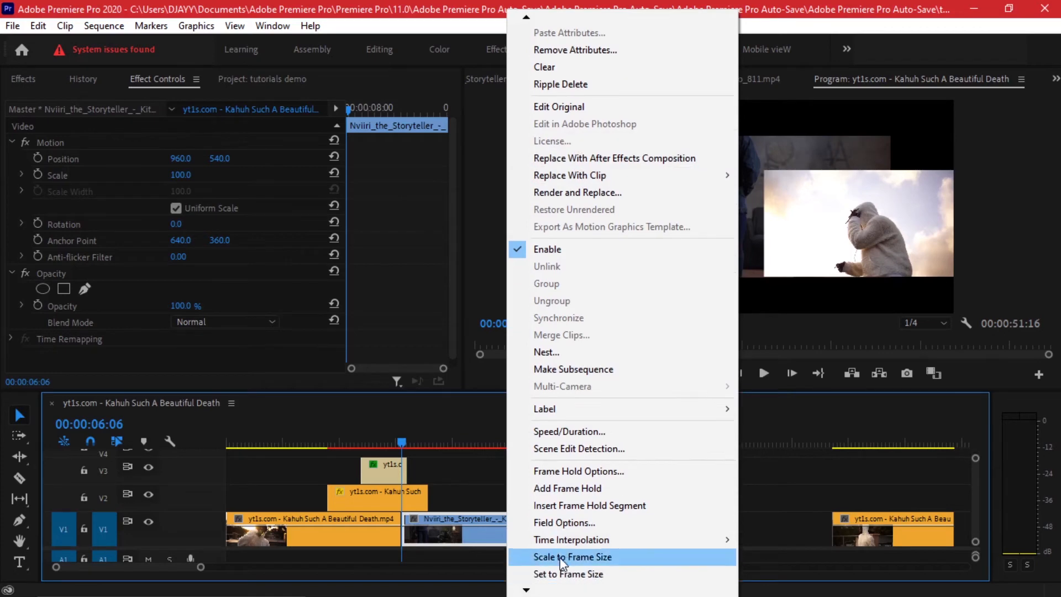
Apply Scale to Frame Size to the Nviiri Storyteller clip on V1
click(572, 556)
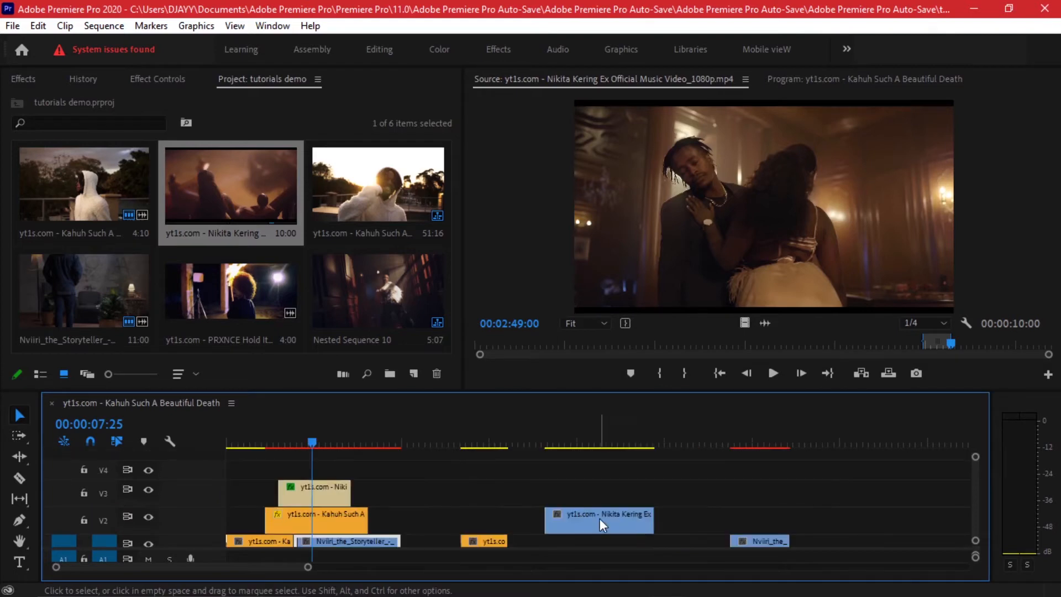
Move the Nikita Kering clip onto V4, scale it to 50%, and enable Motion repositioning
drag(597, 520, 365, 468)
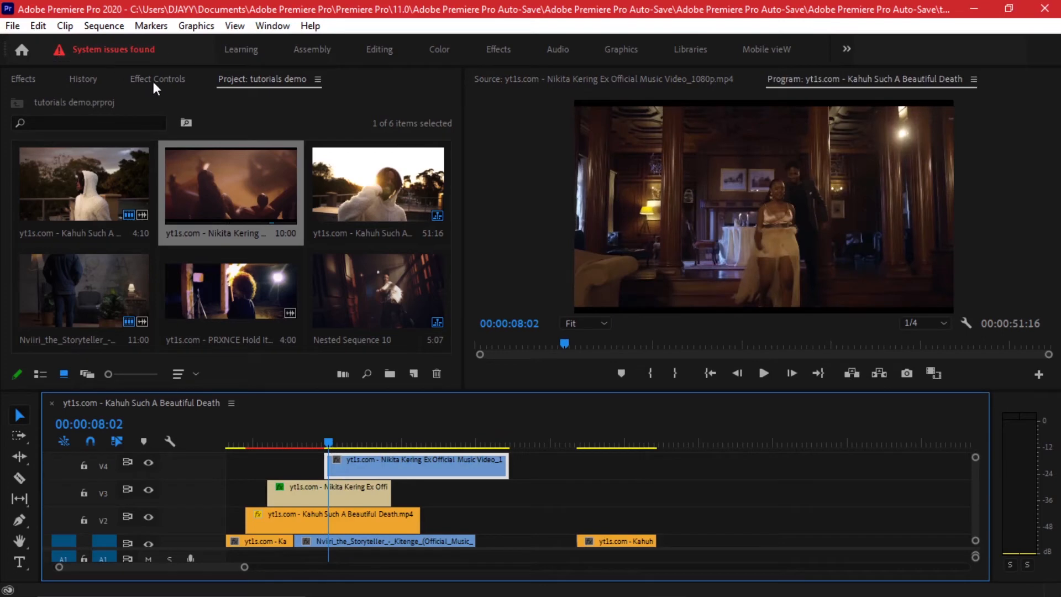
click(157, 79)
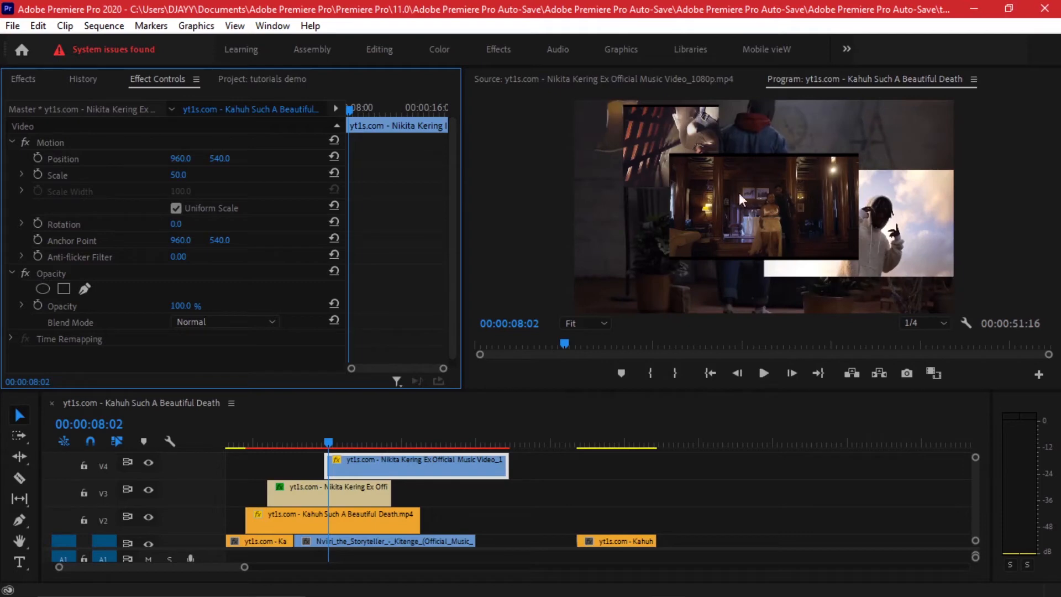
mouse_move(34, 153)
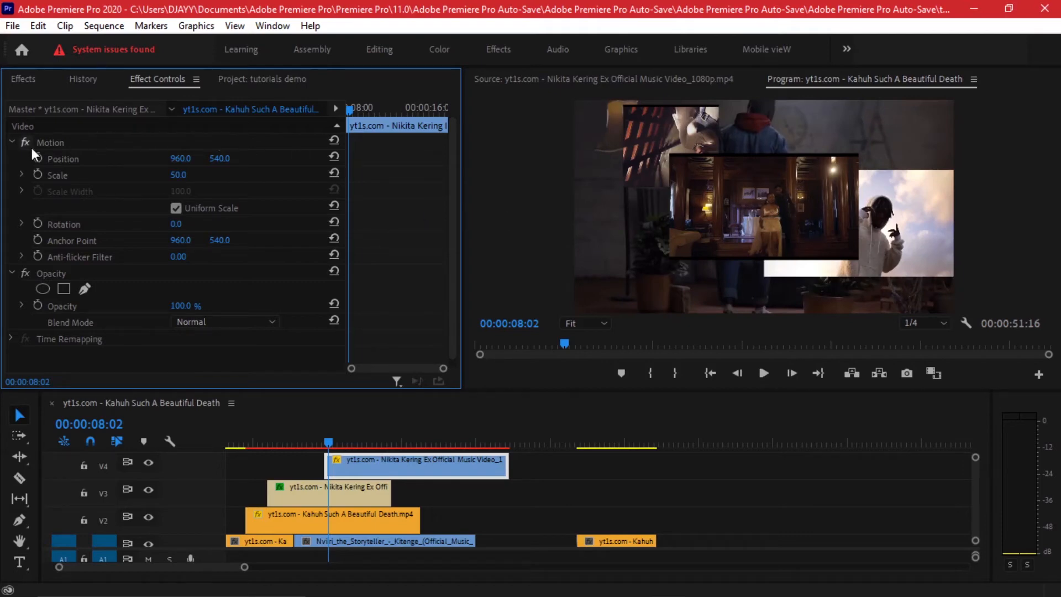
click(40, 142)
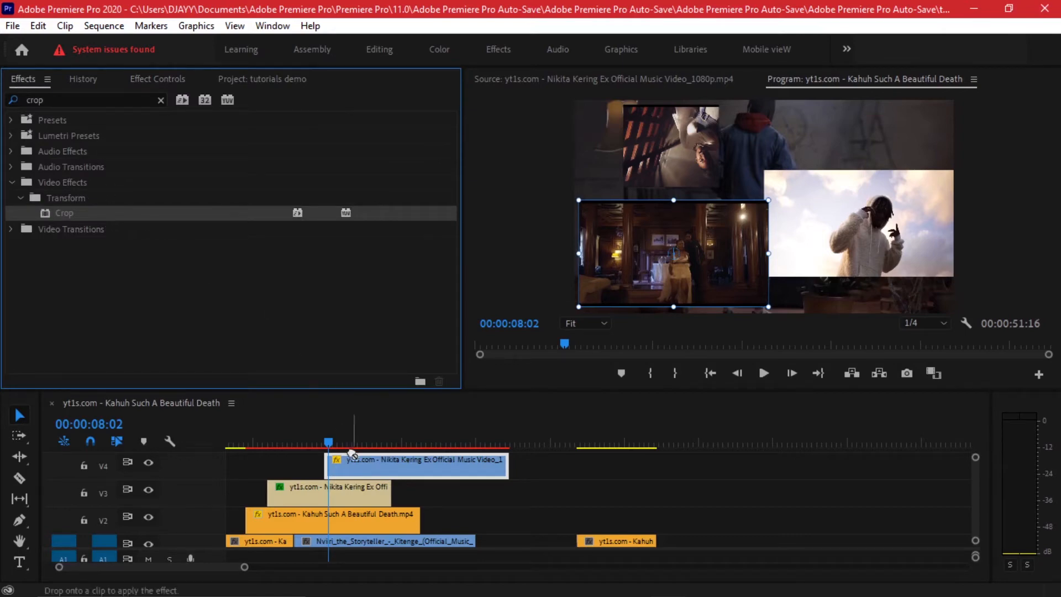
Bring up the Crop settings of the V4 Nikita Kering clip in Effect Controls
click(157, 79)
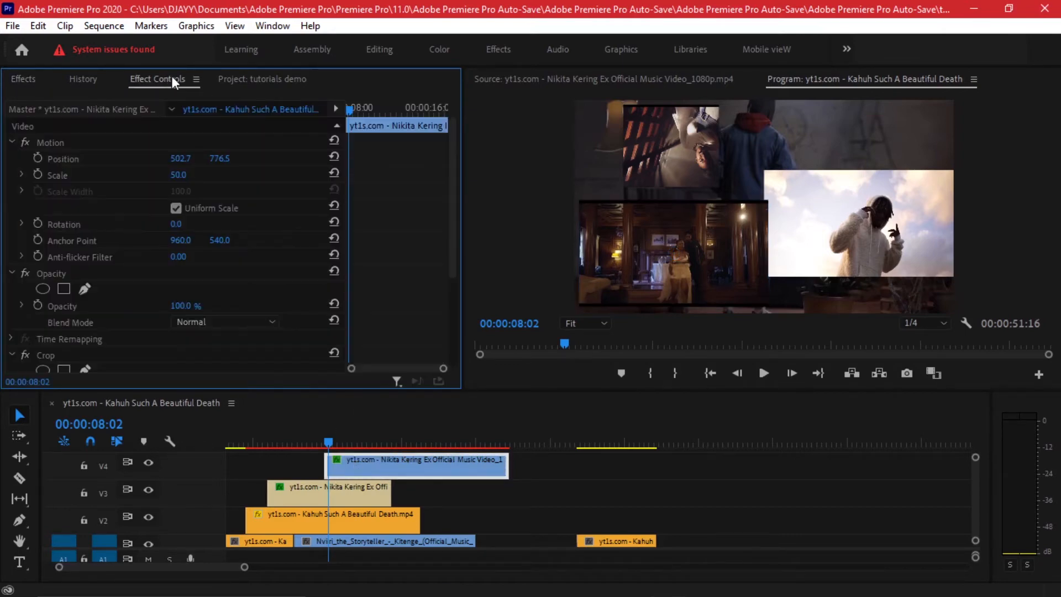
scroll(down, 3)
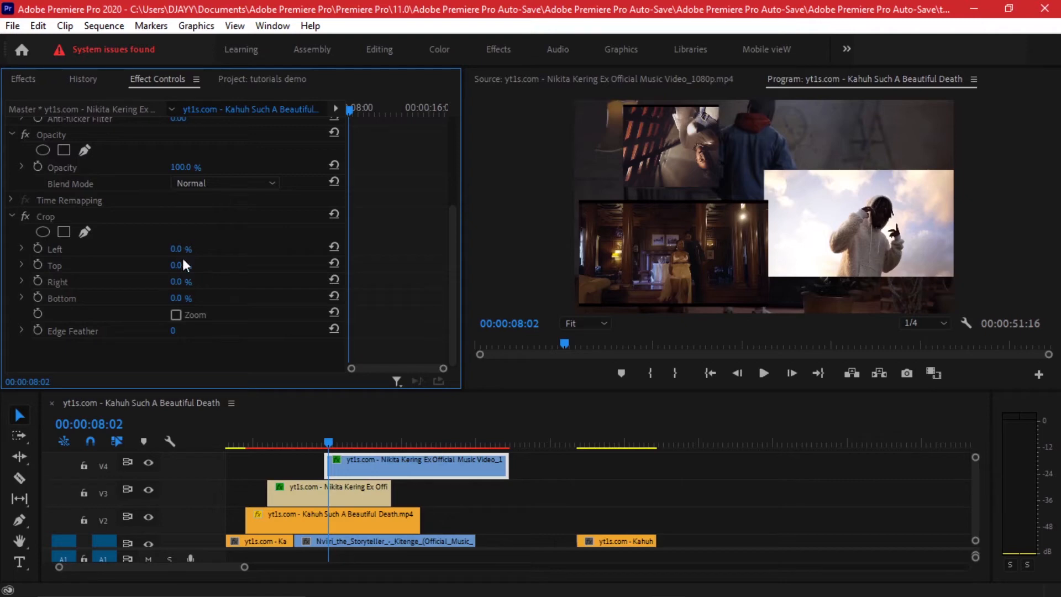
mouse_move(175, 269)
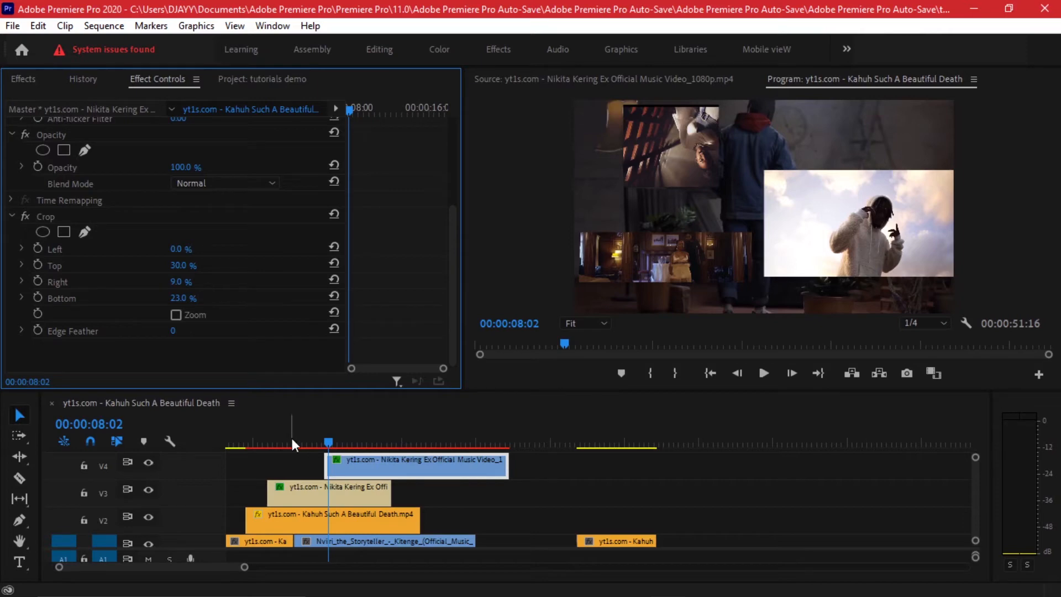
Scrub the playhead through the cropped V4 clip's start and expand track V1
click(314, 444)
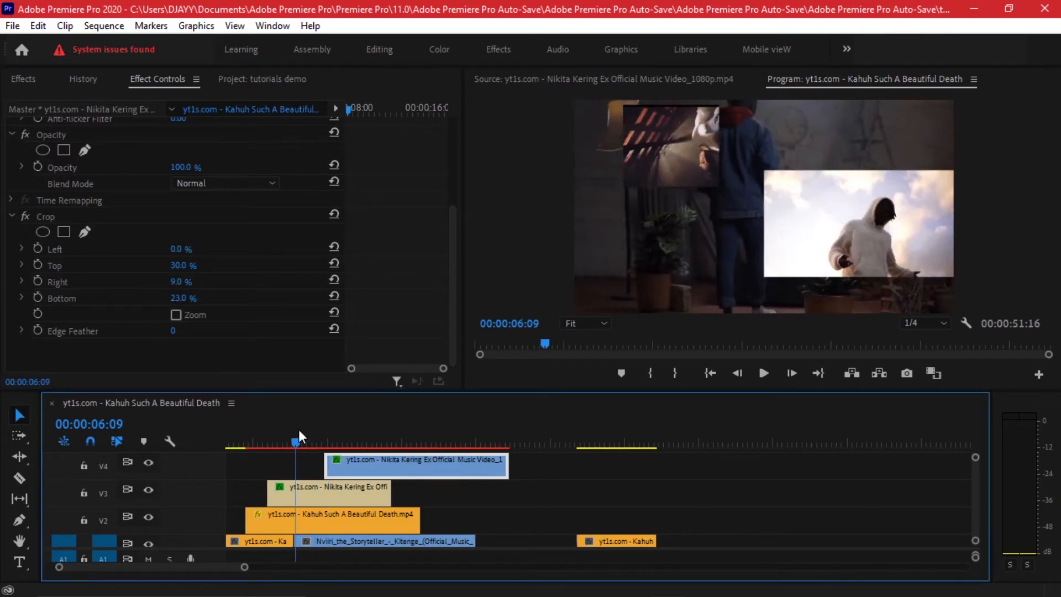
drag(297, 443, 320, 443)
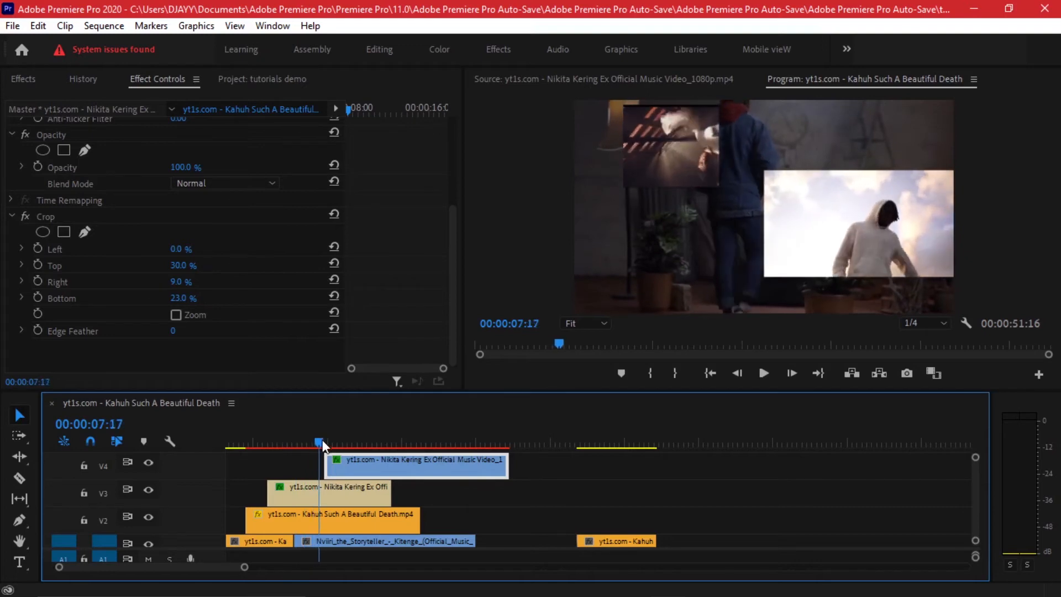
drag(320, 442, 341, 442)
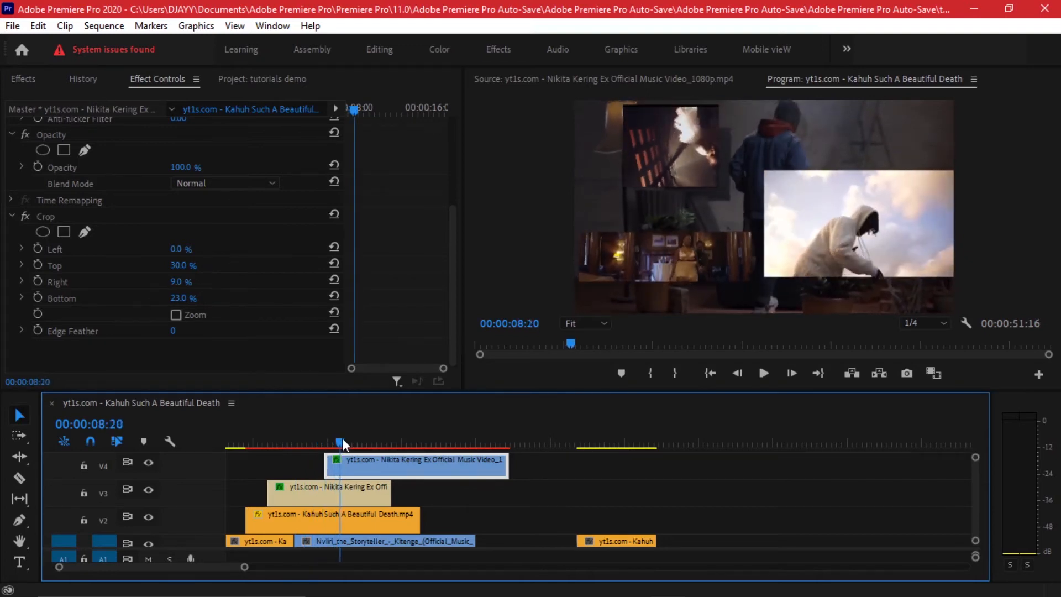
click(349, 449)
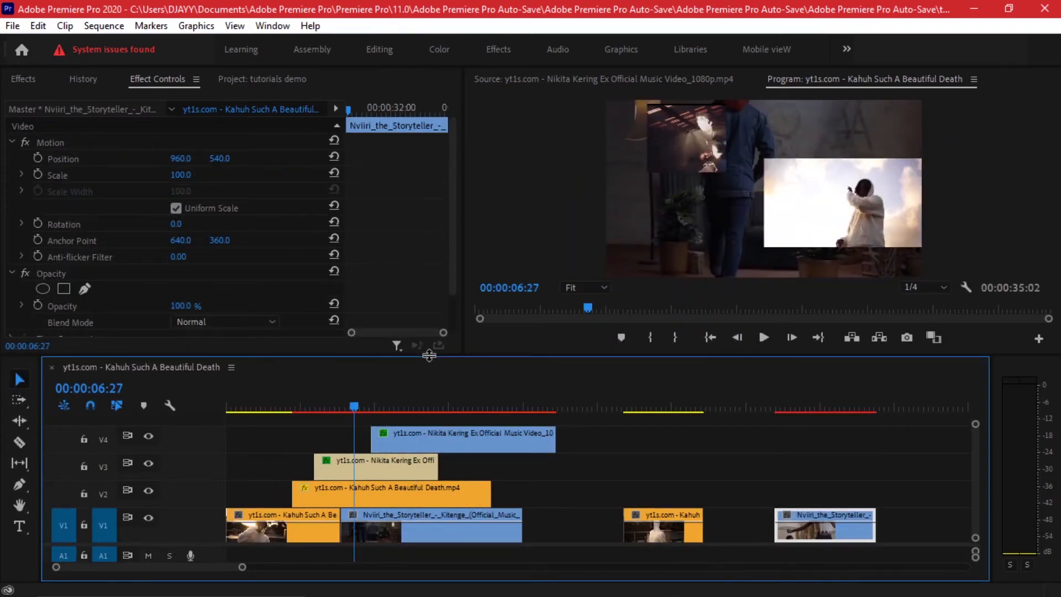
Preview the collage before and where the overlay layers appear
click(303, 410)
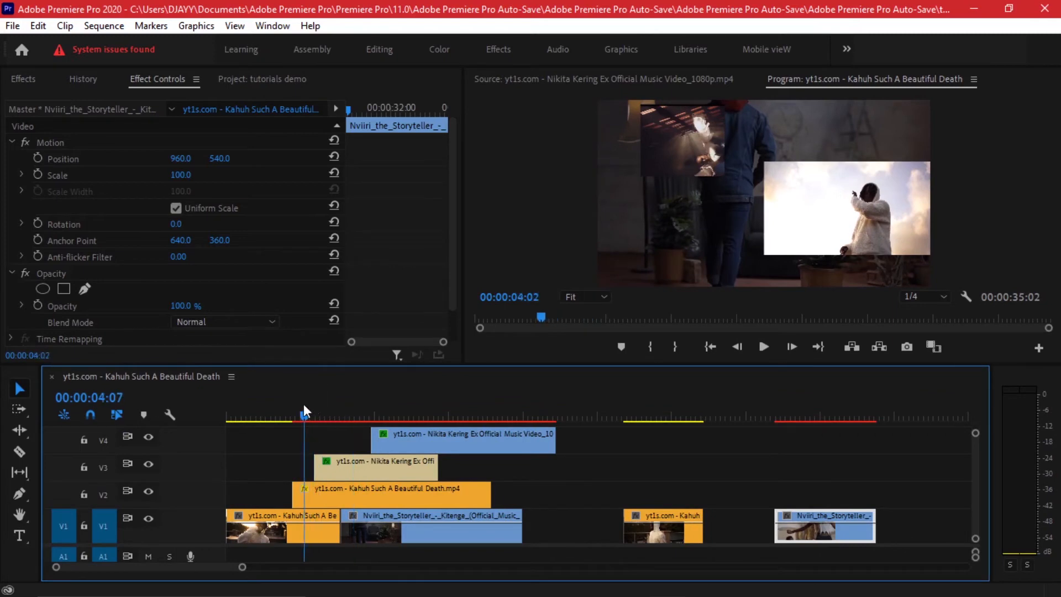
click(286, 415)
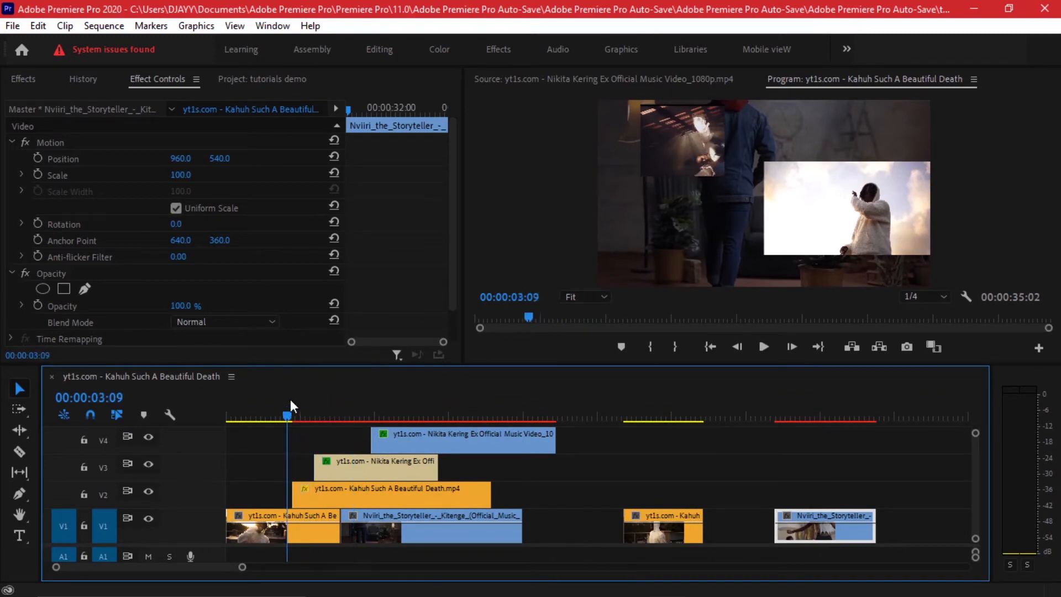
click(304, 419)
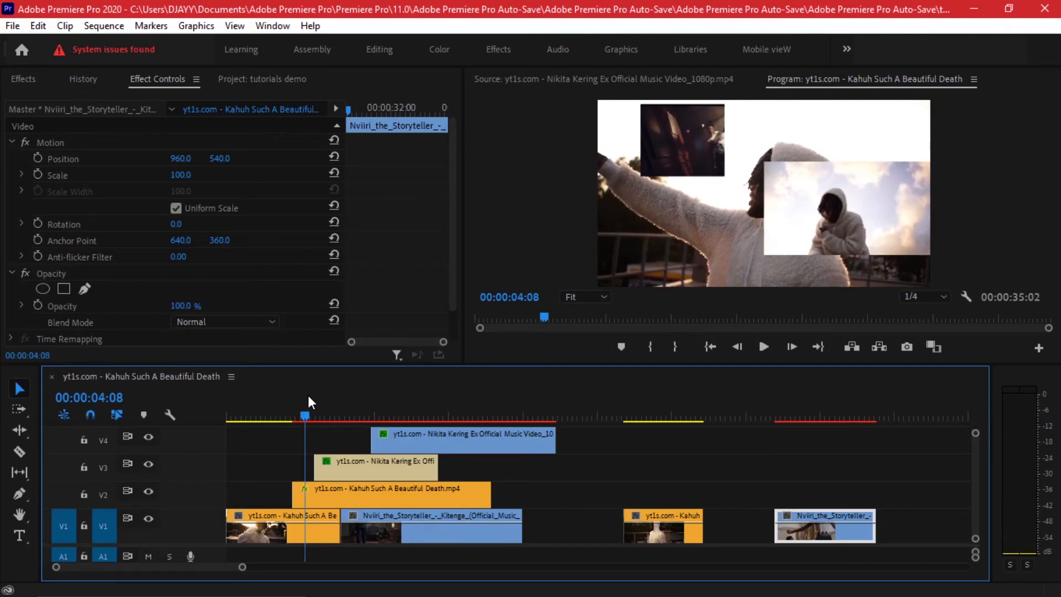
click(342, 416)
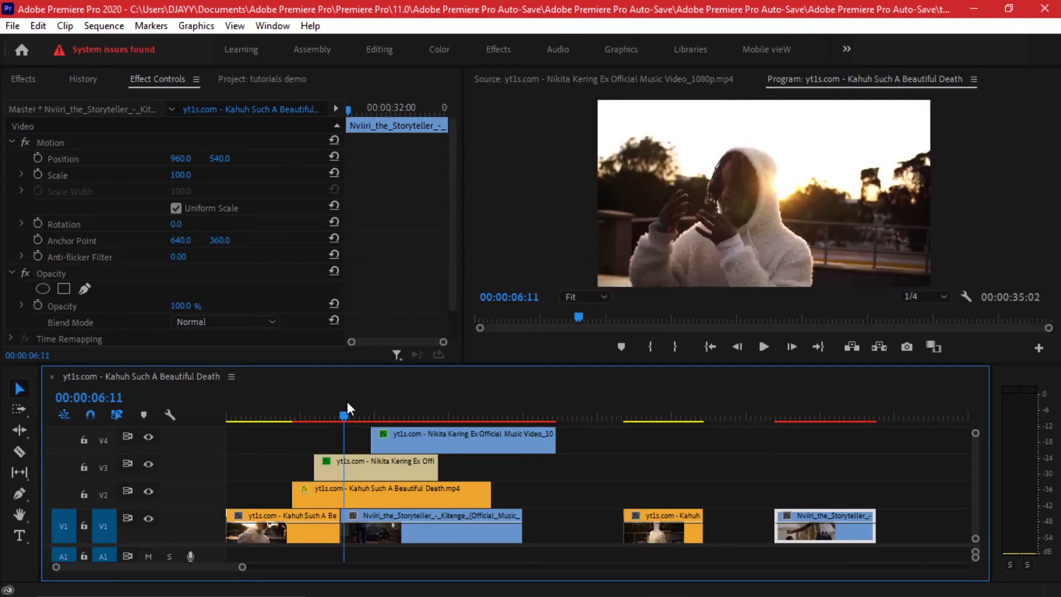
Trim the V2 Kahuh clip to end where the V4 Nikita Kering clip begins
click(362, 416)
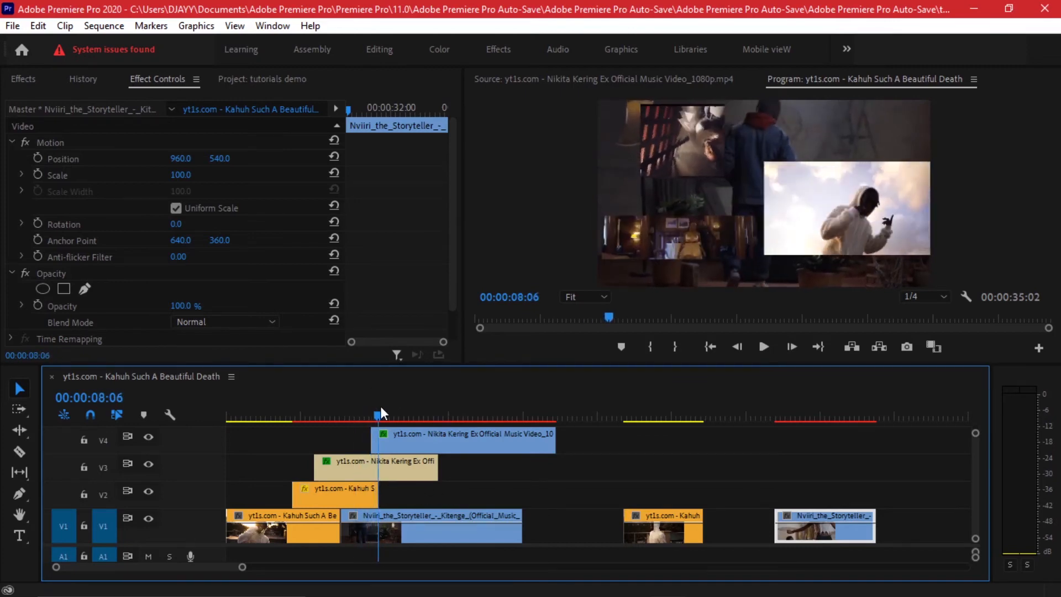
drag(377, 415, 387, 415)
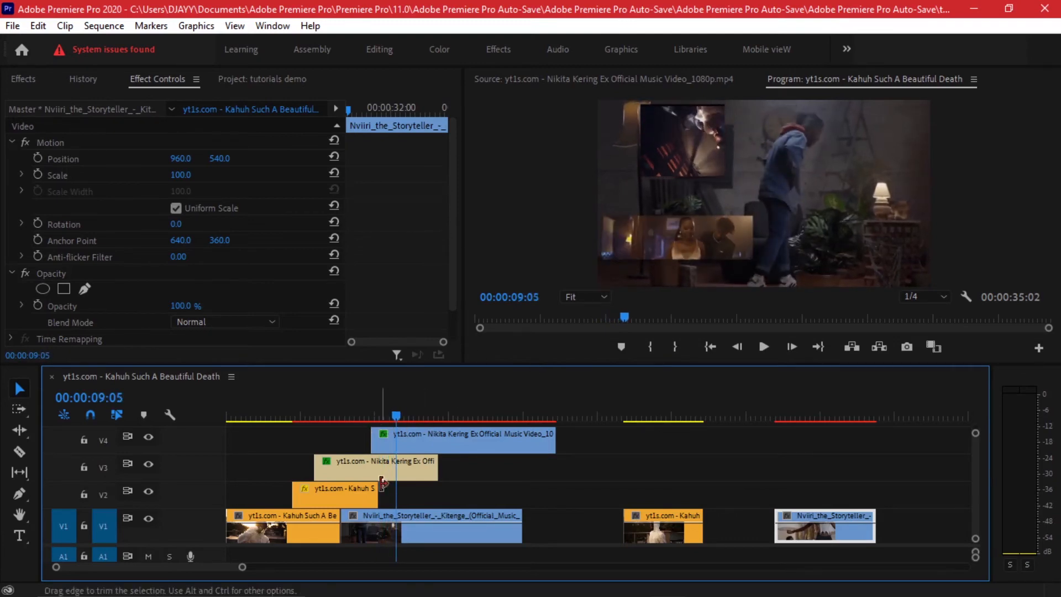
click(366, 415)
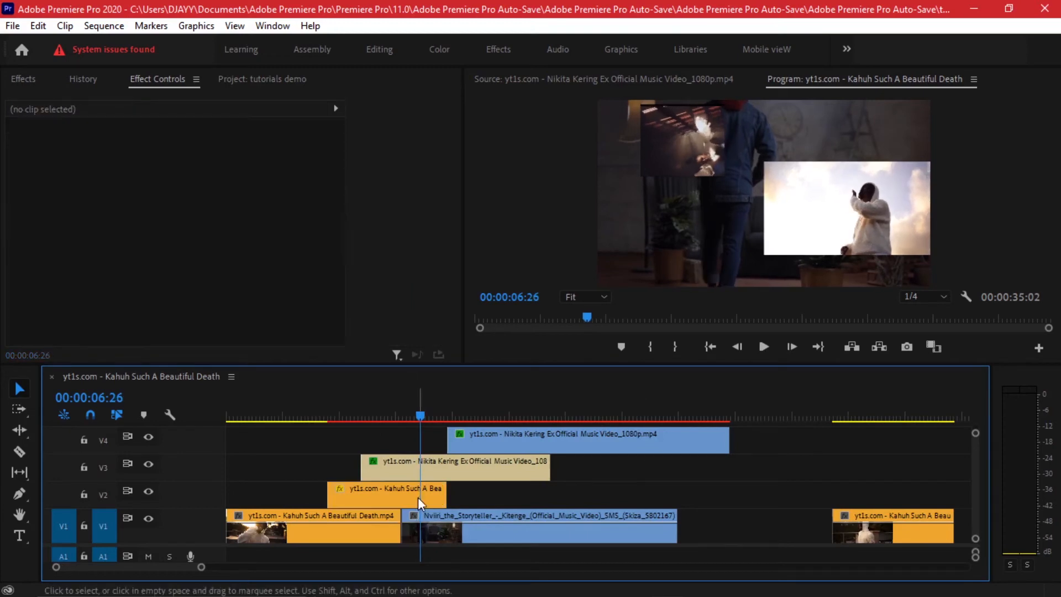
Place a copy of the Nviiri the Storyteller clip on V2 after the trimmed Kahuh clip
click(415, 413)
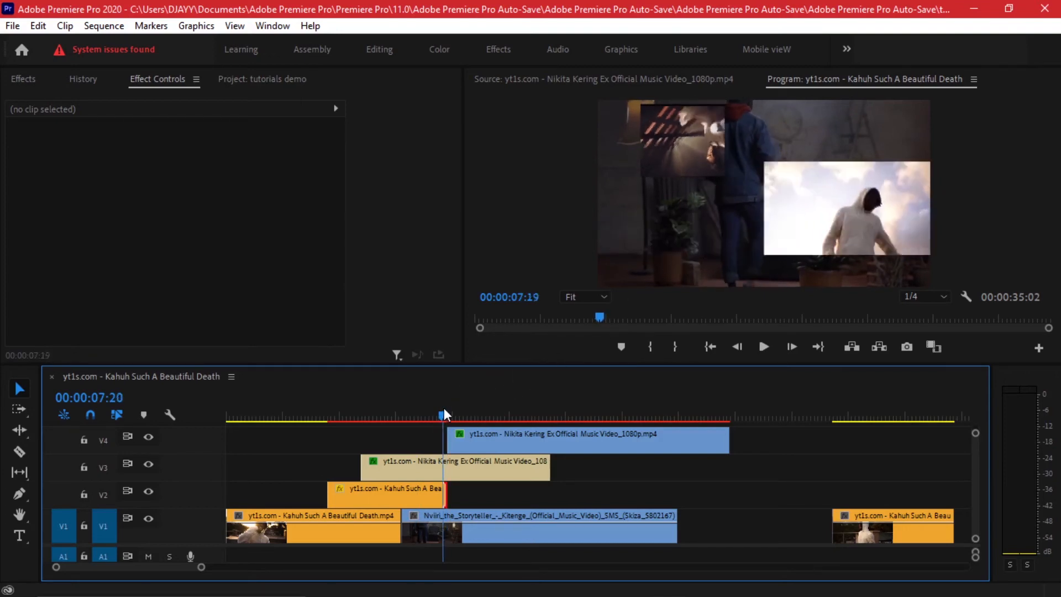
click(470, 419)
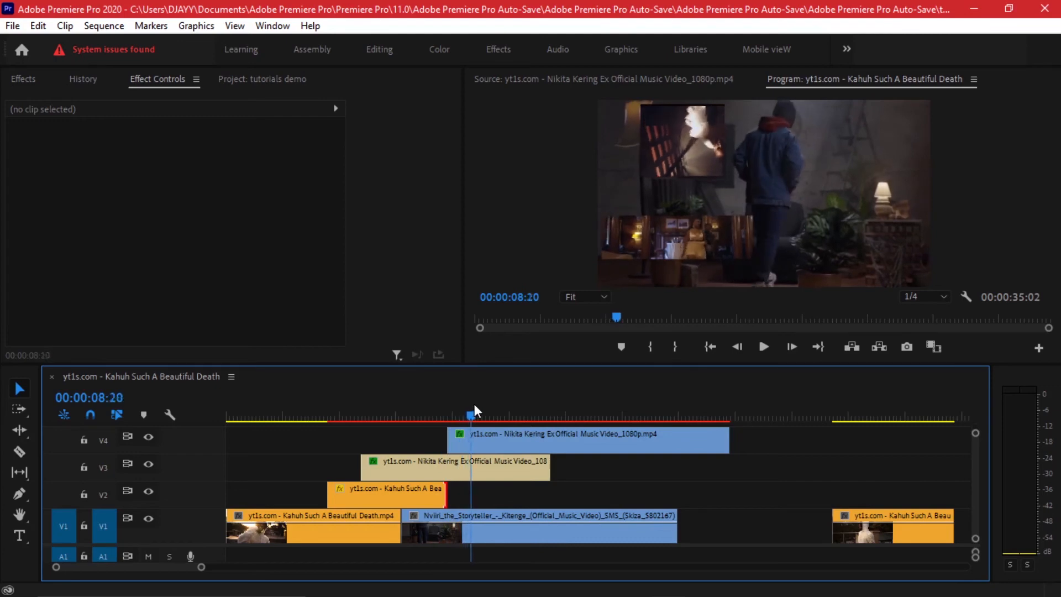
click(484, 427)
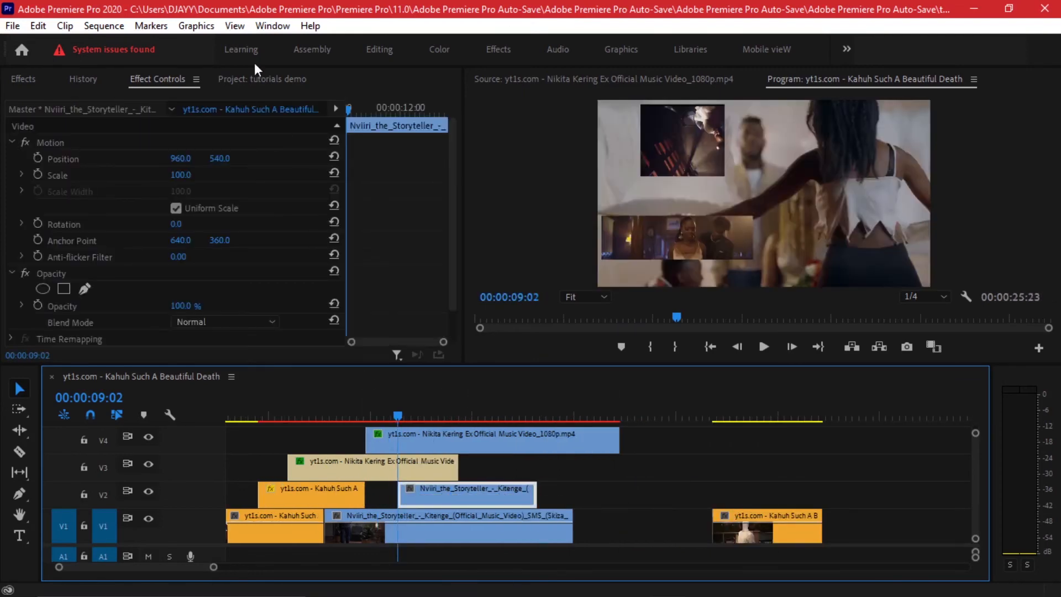
Set the V2 Nviiri clip's Scale to 65 in Effect Controls
double_click(180, 175)
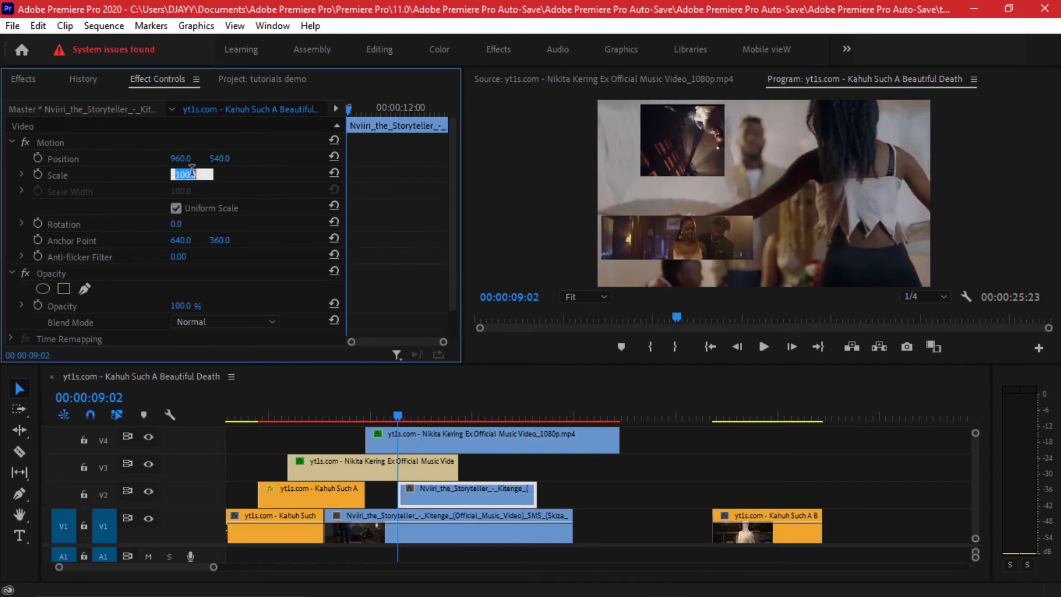
text(65)
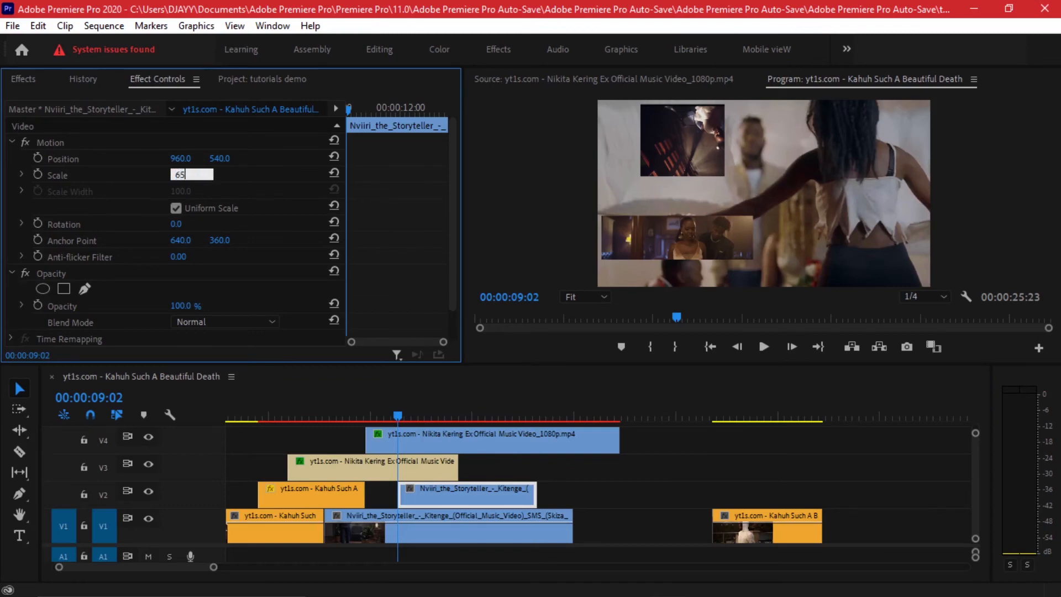
key(Enter)
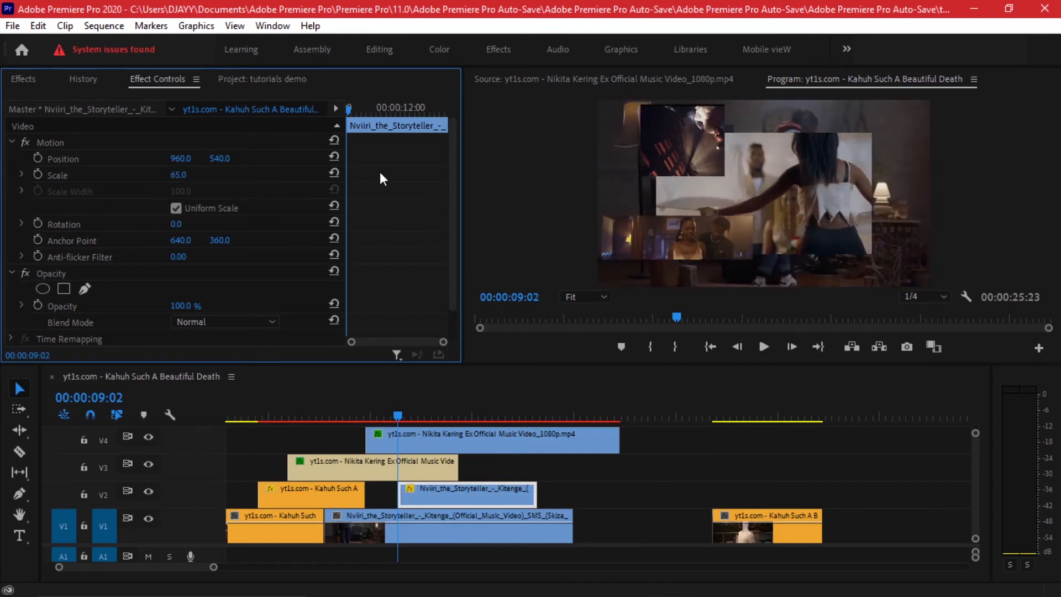
click(22, 79)
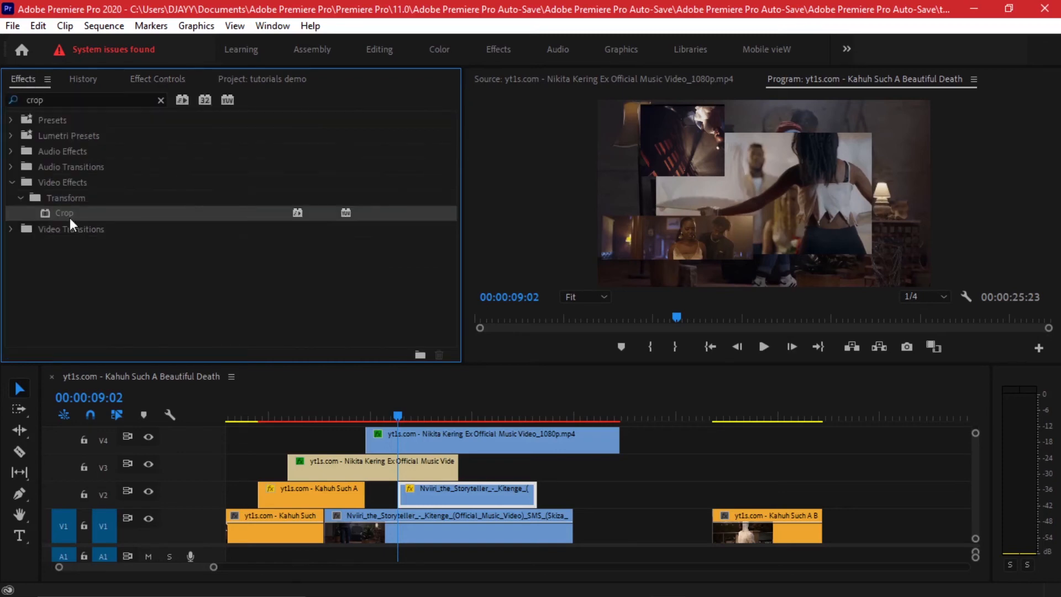
Apply Crop to the V2 Nviiri clip and scrub its crop value to narrow it
click(466, 490)
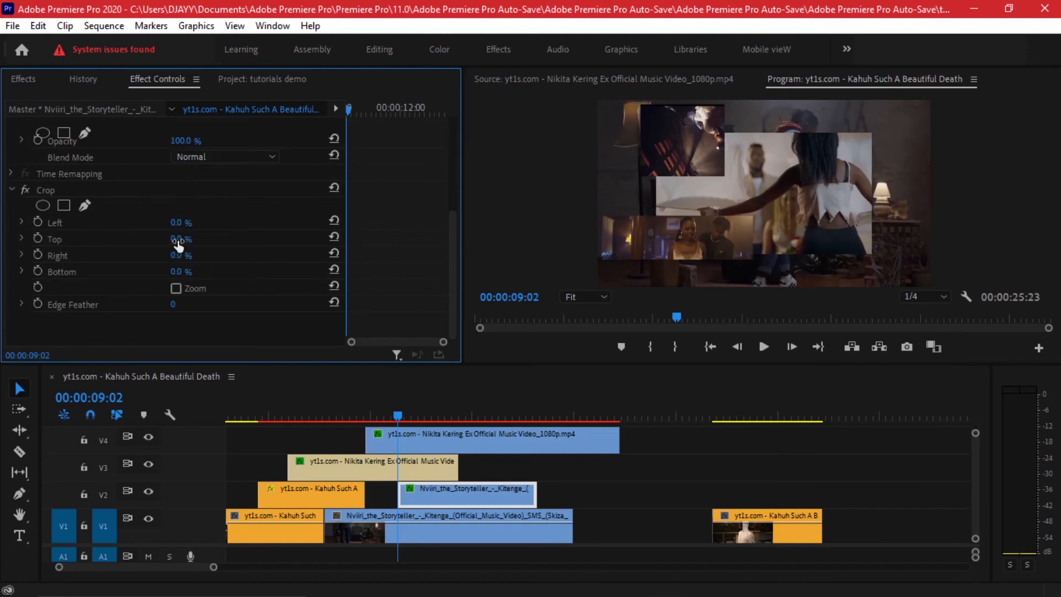
drag(180, 222, 202, 222)
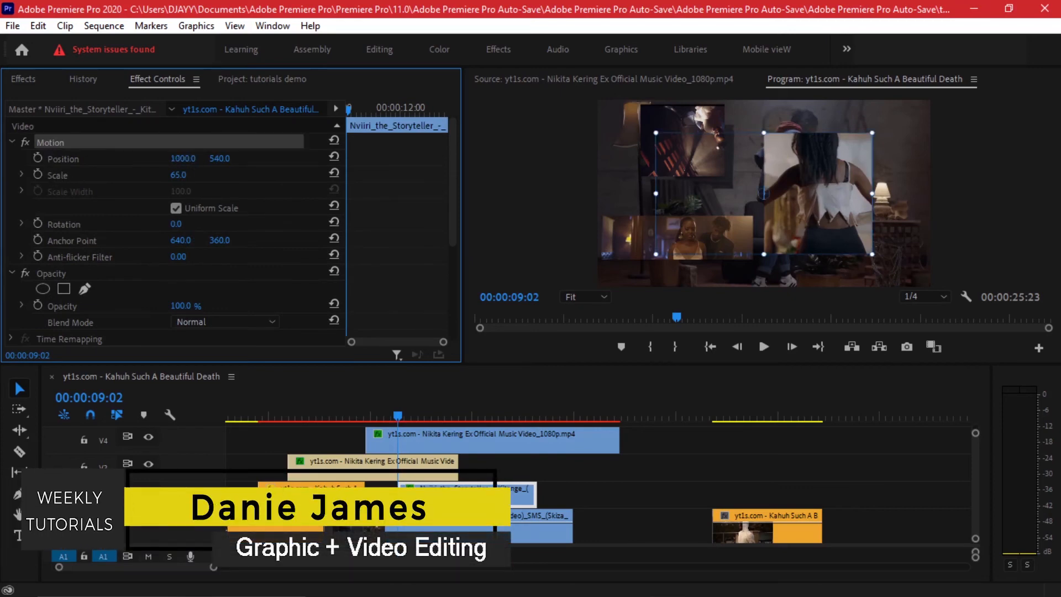
Scrub the Nviiri clip's Position X up to 1175, moving it further right
drag(762, 193, 771, 193)
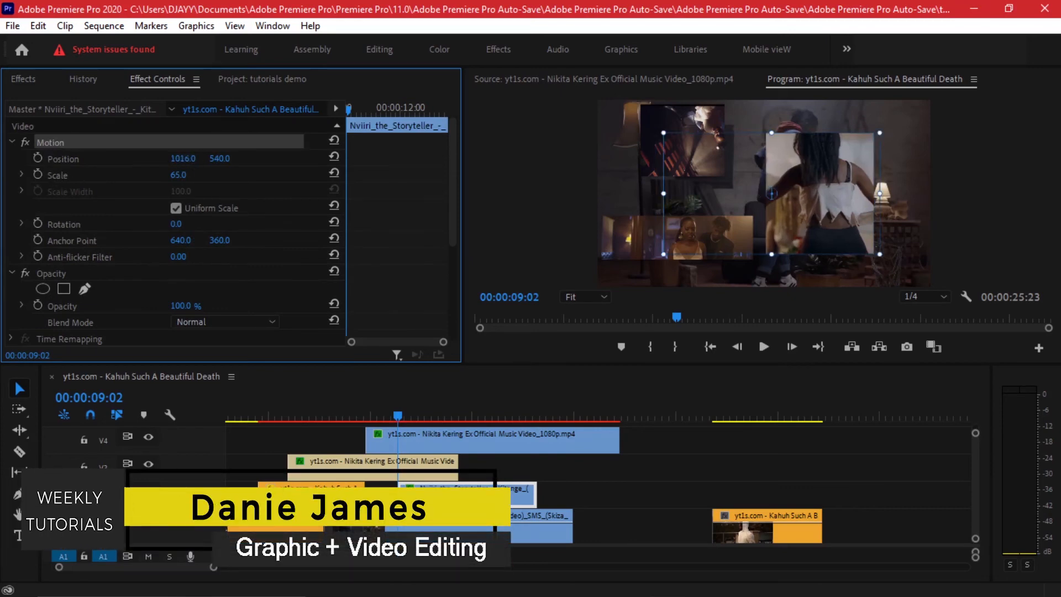
click(325, 415)
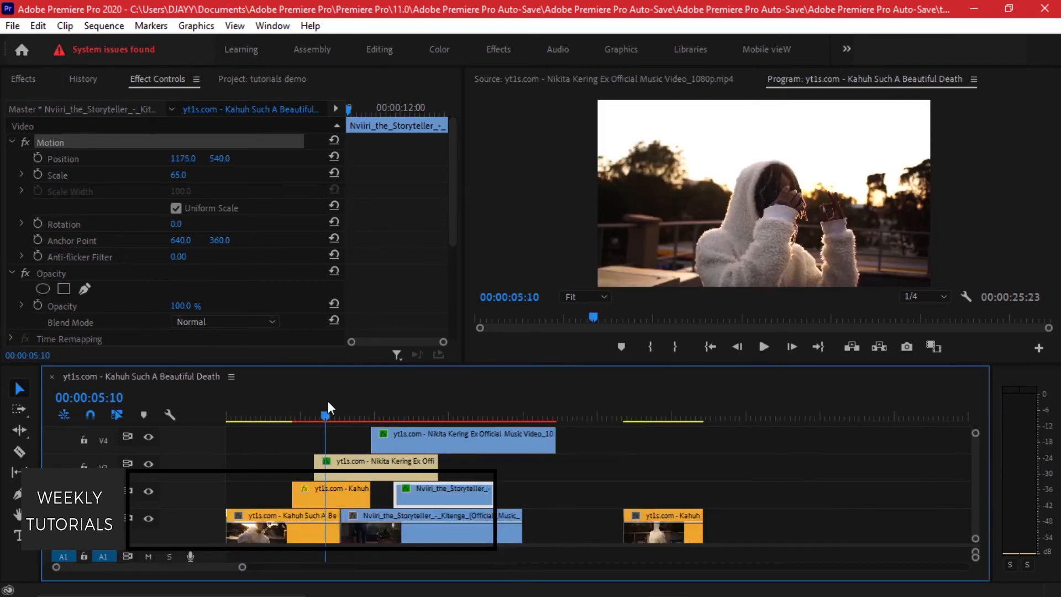